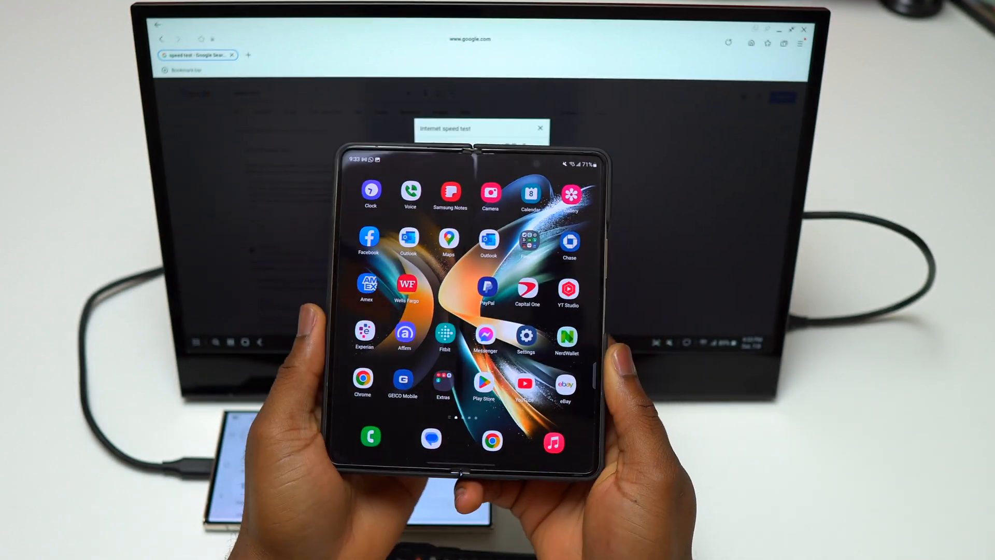
Scroll the DeX Chrome window sideways while the Galaxy S23 buy page loads
scroll(left, 3)
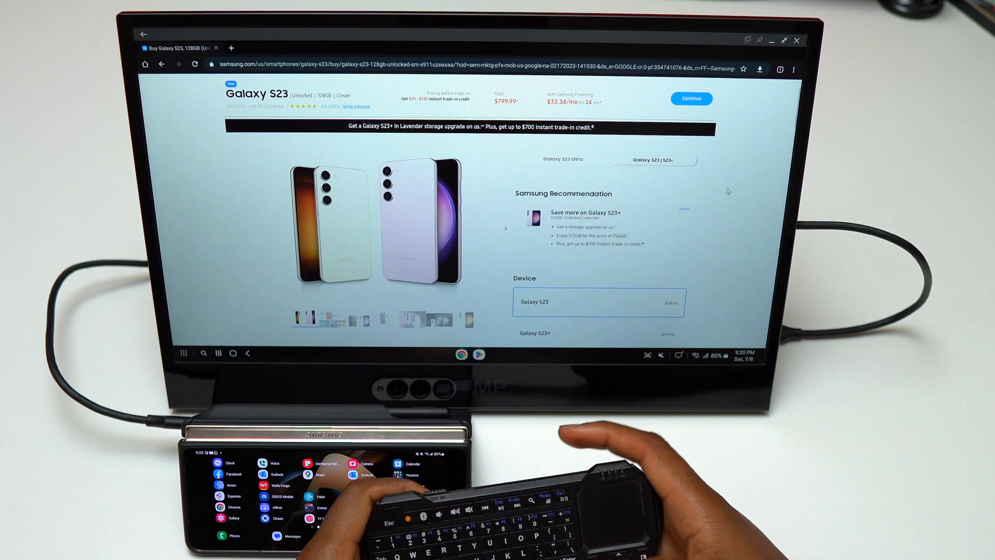
Scroll down the samsung.com homepage toward the 980 PRO NVMe SSD 2TB product link
scroll(down, 3)
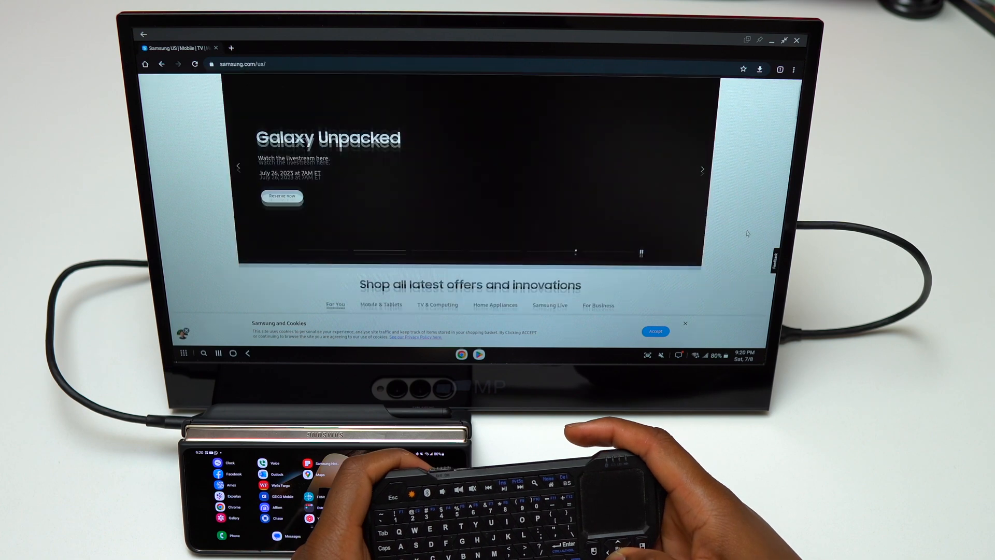
scroll(down, 3)
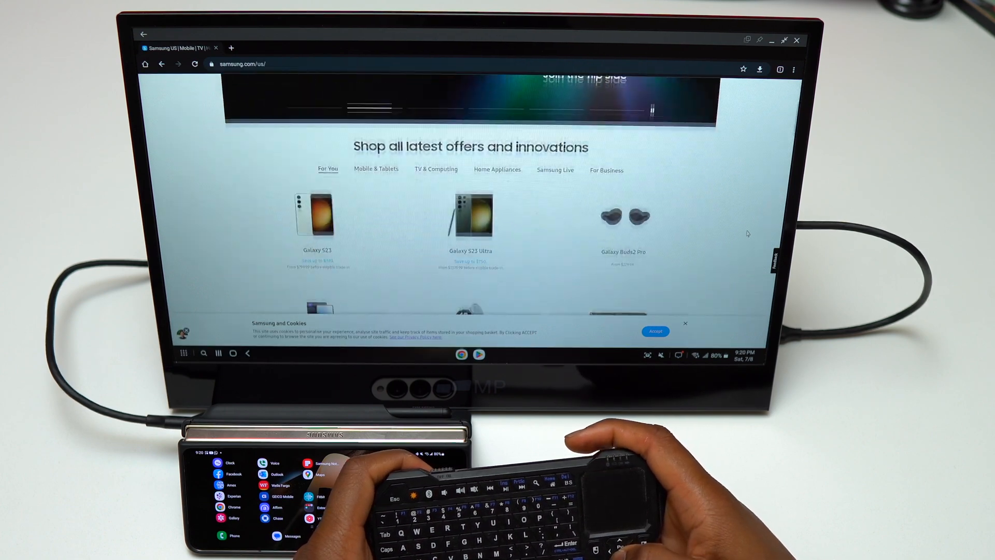
scroll(down, 3)
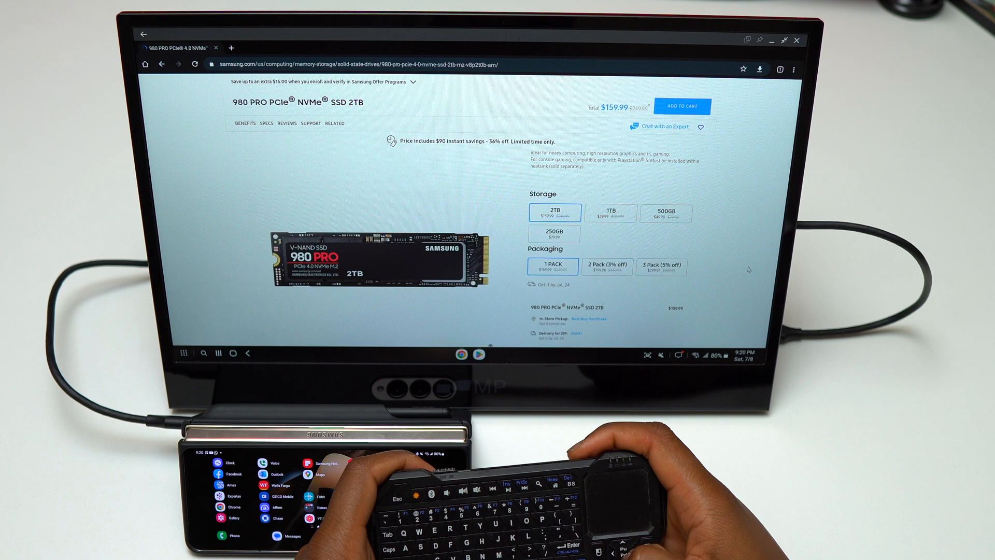
scroll(down, 3)
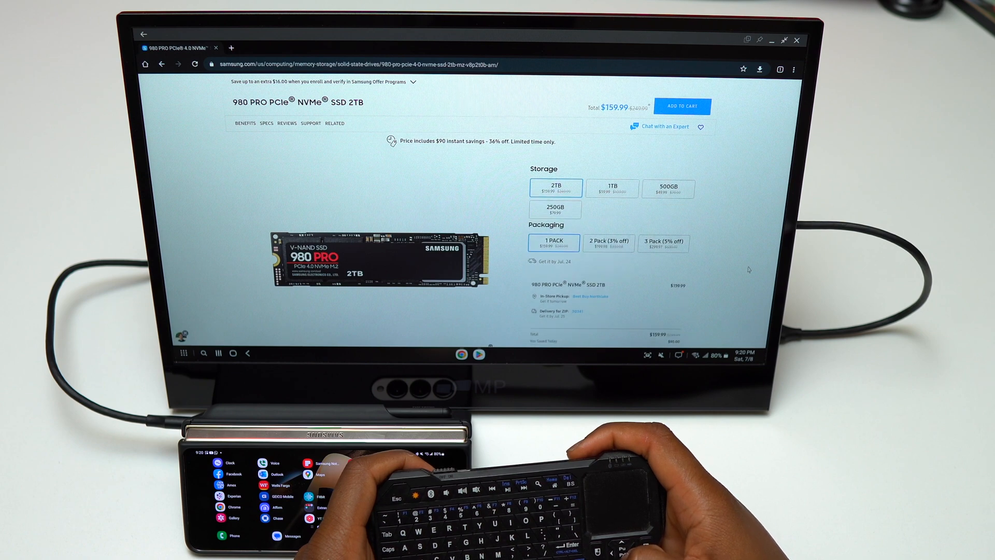
scroll(down, 3)
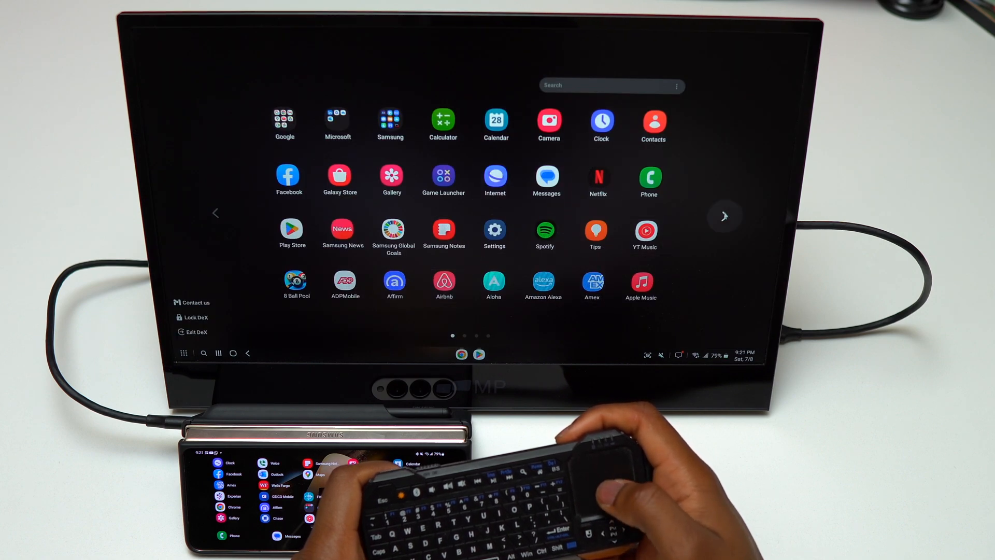
Show the next Apps drawer page and move the speed test window to the upper left
click(724, 213)
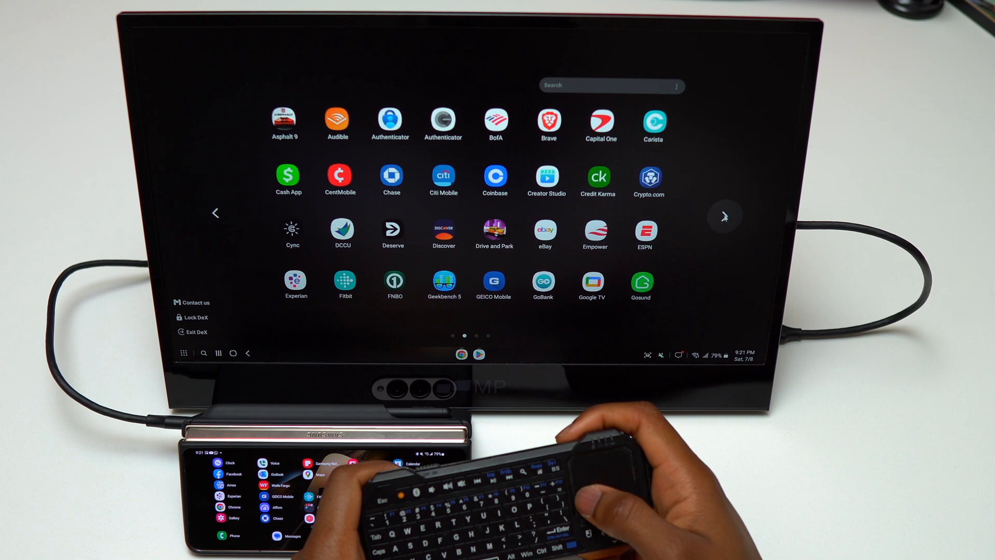
mouse_move(726, 217)
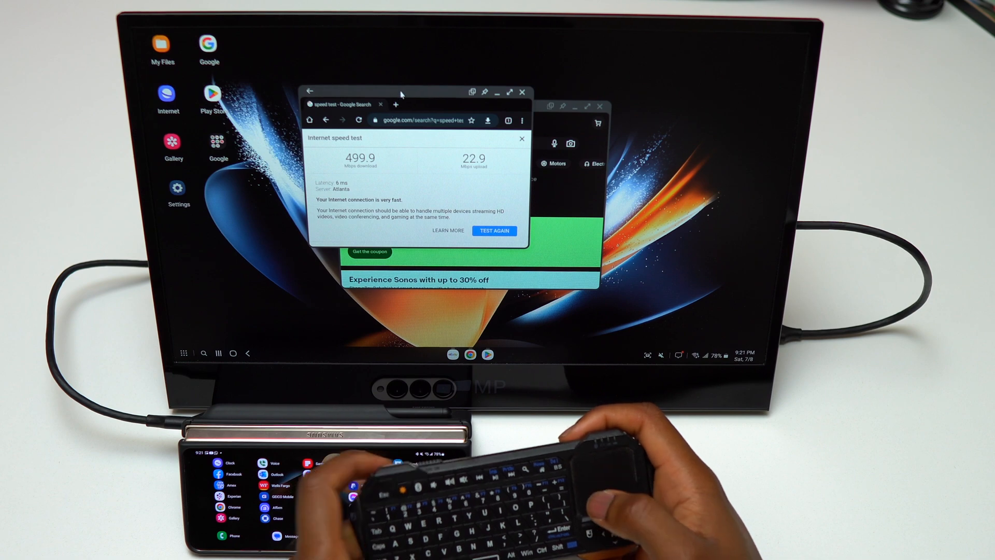
drag(399, 92, 225, 71)
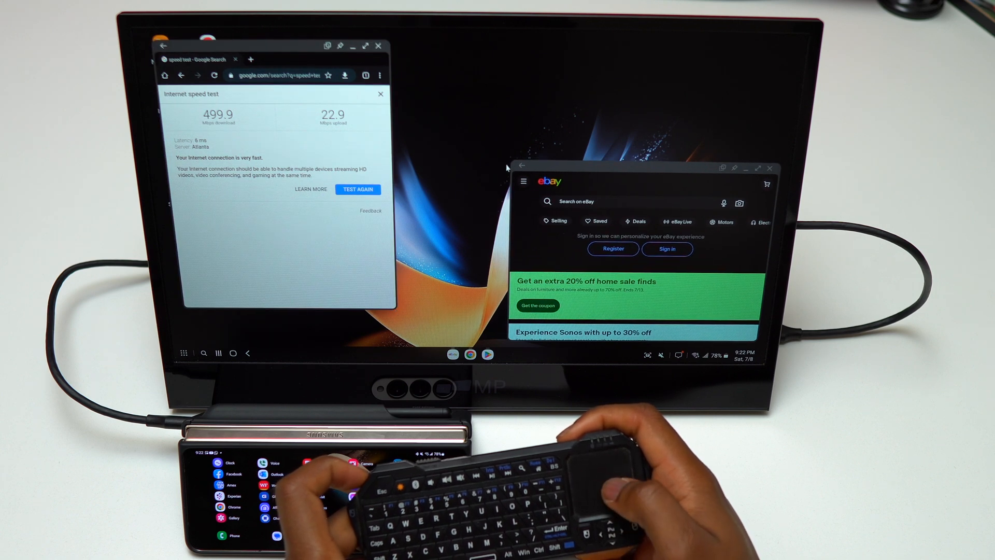
mouse_move(571, 147)
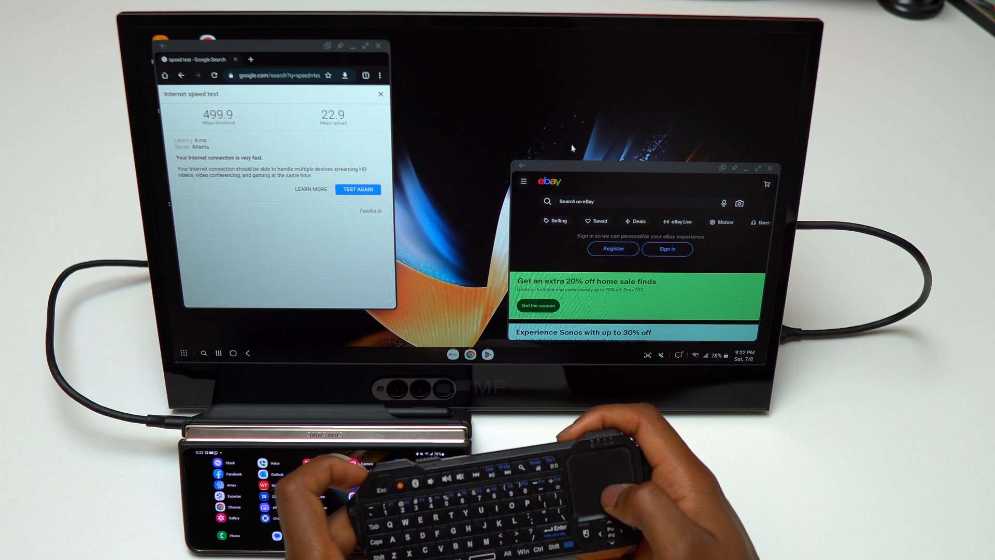
mouse_move(514, 164)
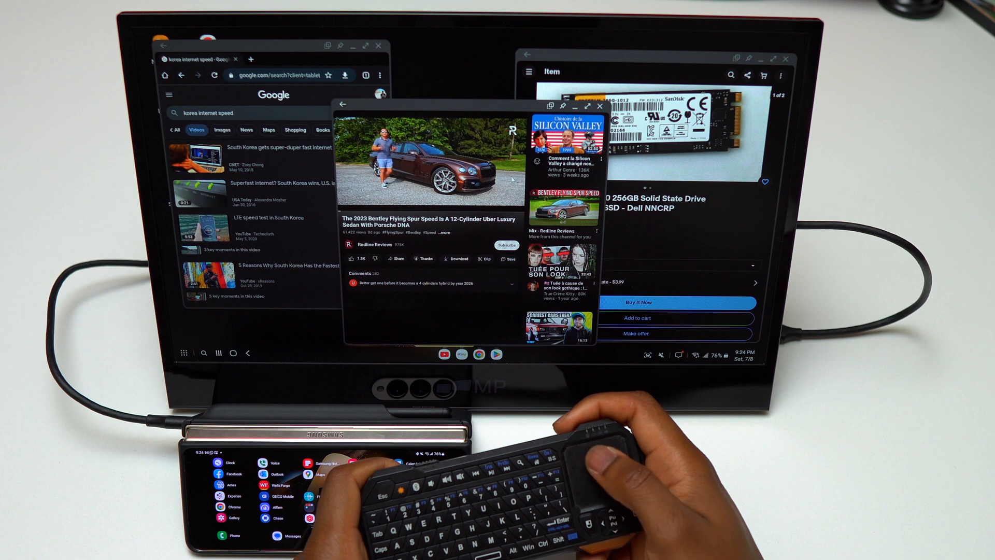
Select the YouTube Bentley window to arrange it among the tiled DeX windows
click(429, 162)
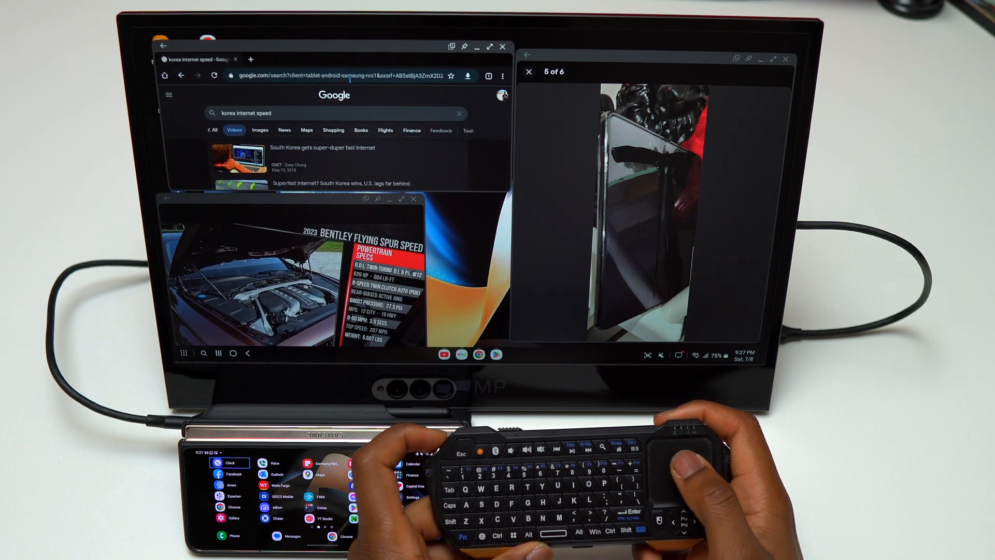
Search Chrome for 'galaxy' and scroll the Tom's Guide Z Fold 5 rumors article
text(galaxy-z-fold-5)
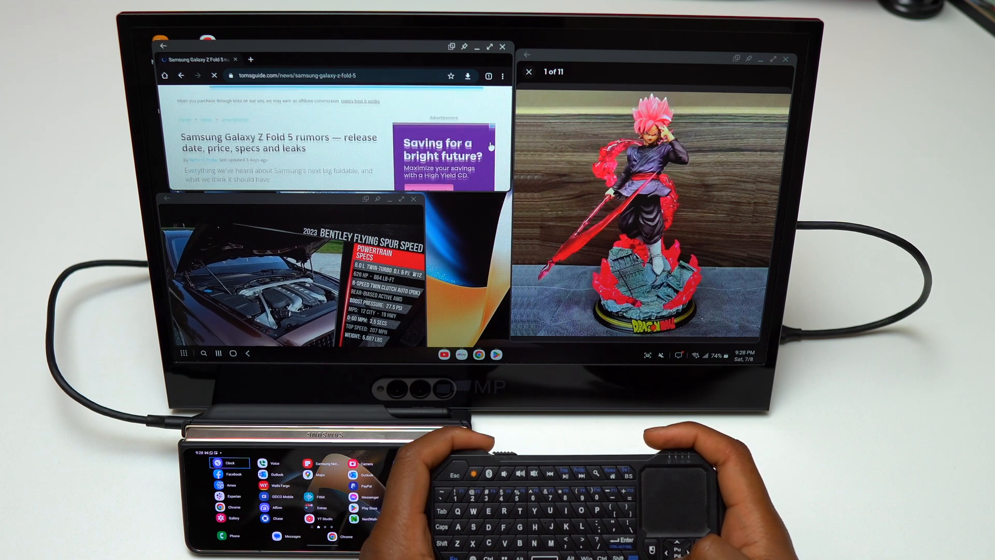
scroll(down, 3)
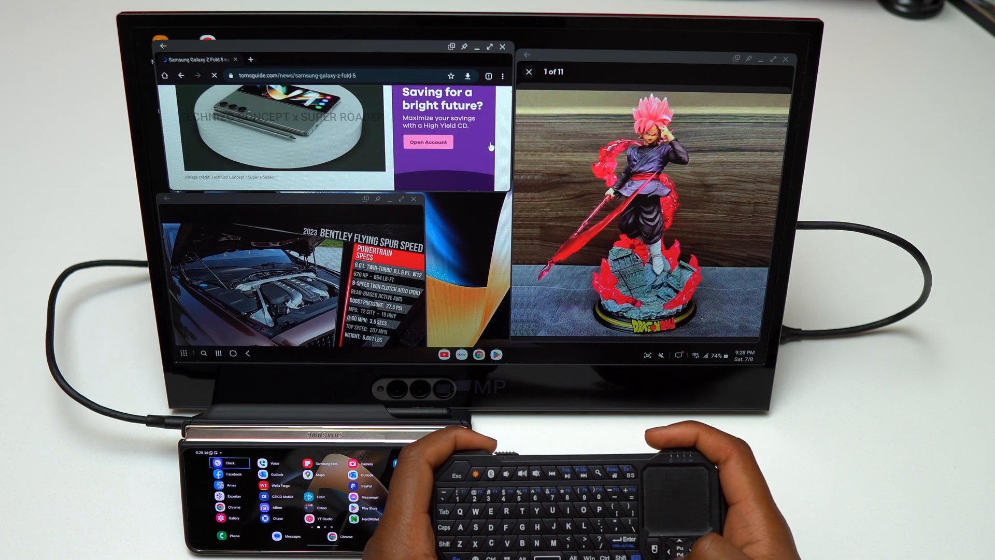
scroll(down, 3)
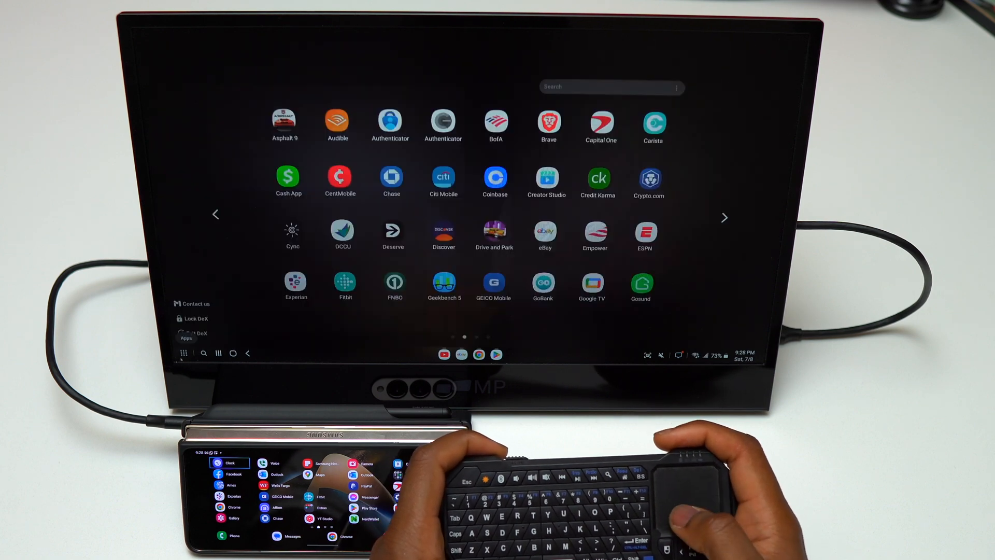
Flip the app drawer to its next page, then return to the open multitasking windows
click(724, 215)
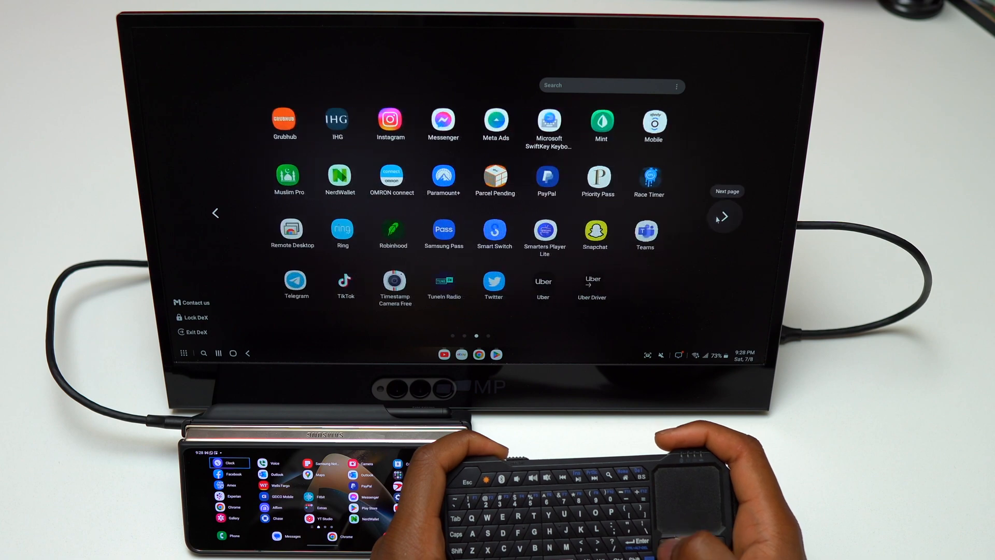
click(390, 119)
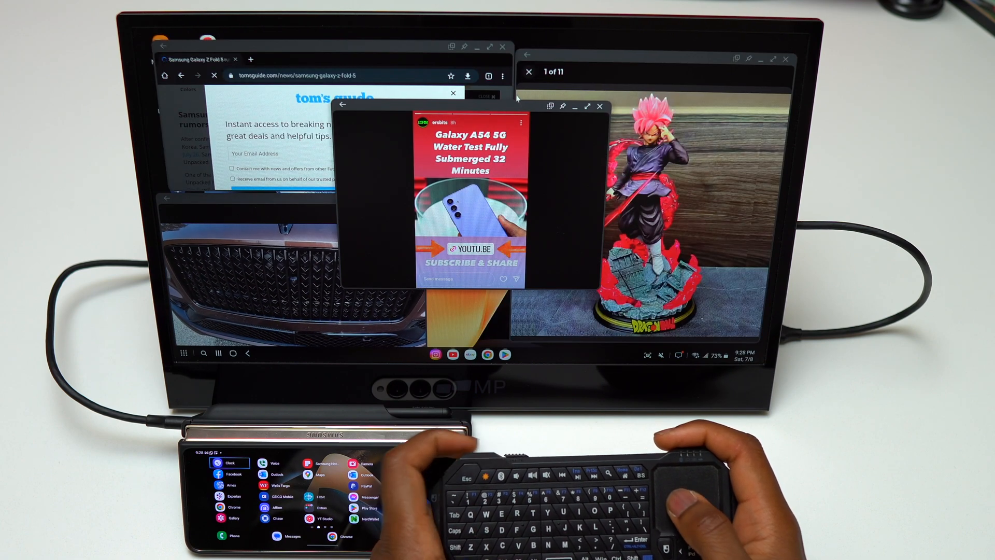
Drag a window lower right and enlarge the Bentley video window
drag(472, 104, 539, 178)
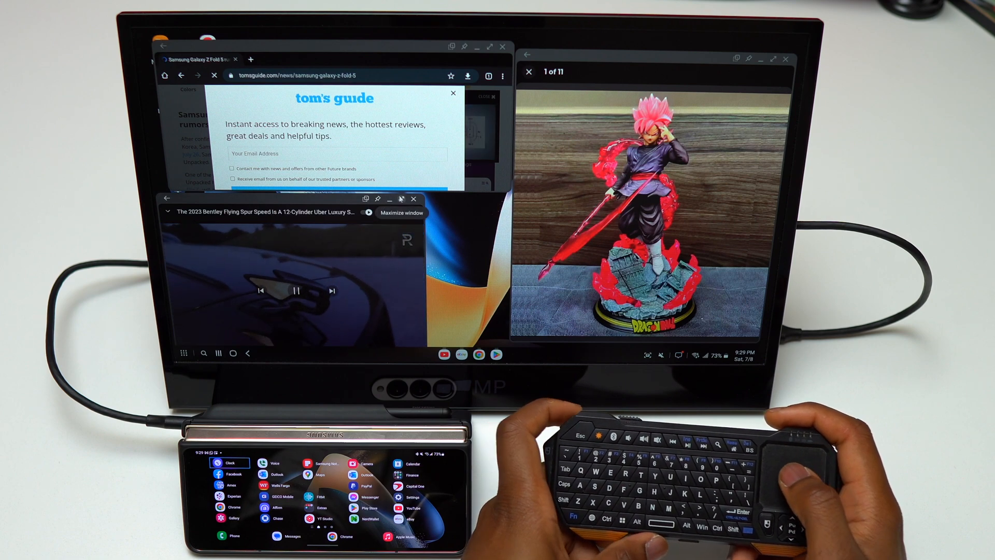
click(387, 199)
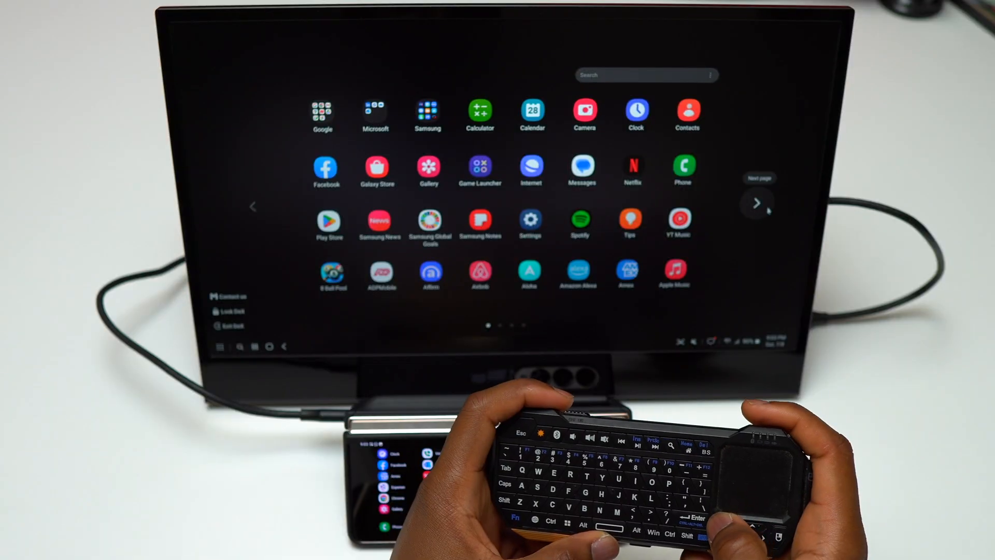
Flip the app drawer to the page holding the Asphalt 9 icon
click(756, 204)
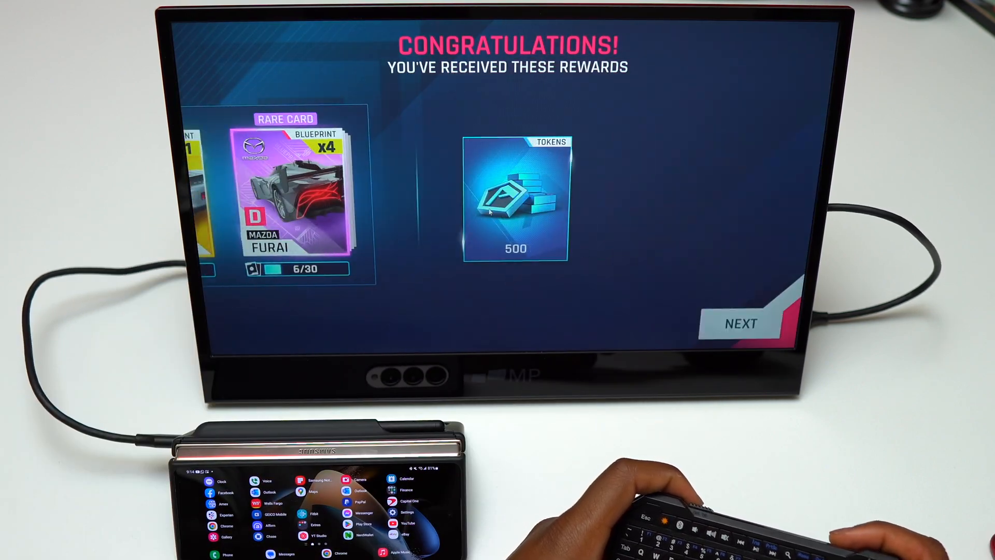
Continue past the rewards and skip the Maserati Alfieri and BMW Z4 reveals
click(740, 324)
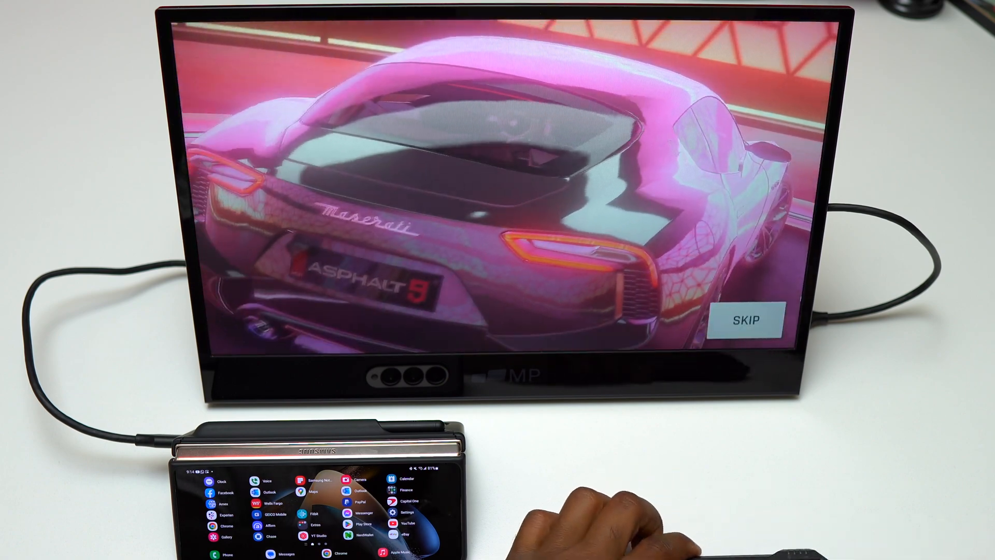
click(747, 319)
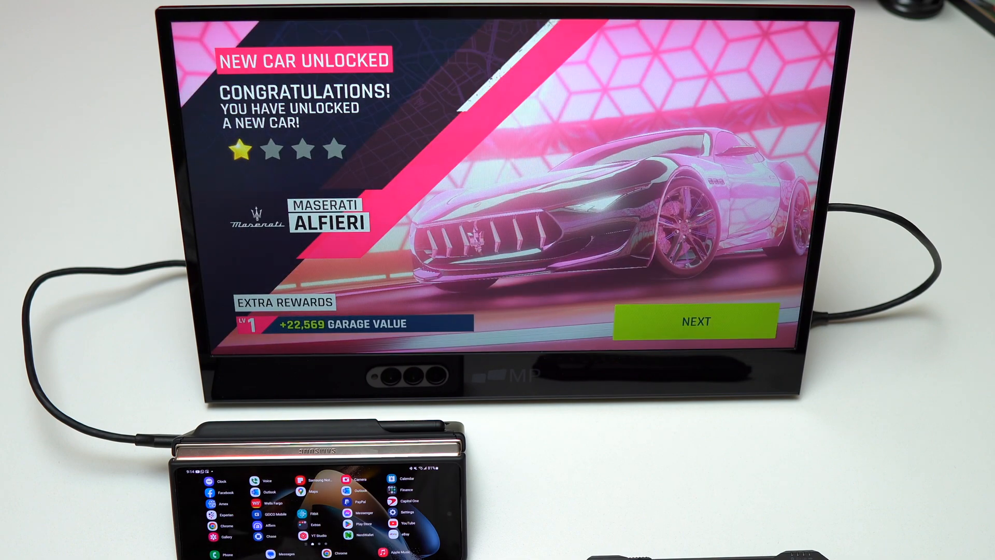
click(696, 322)
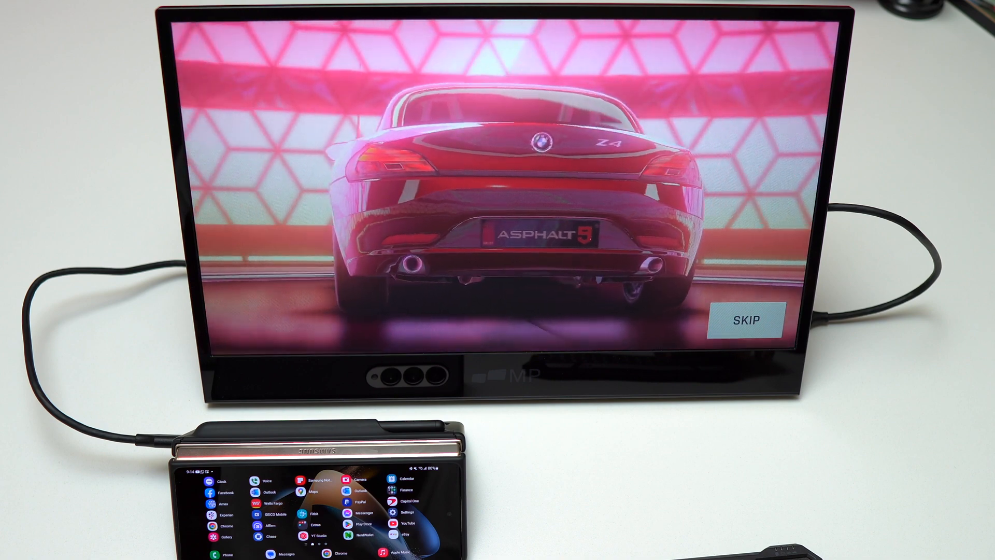
click(745, 318)
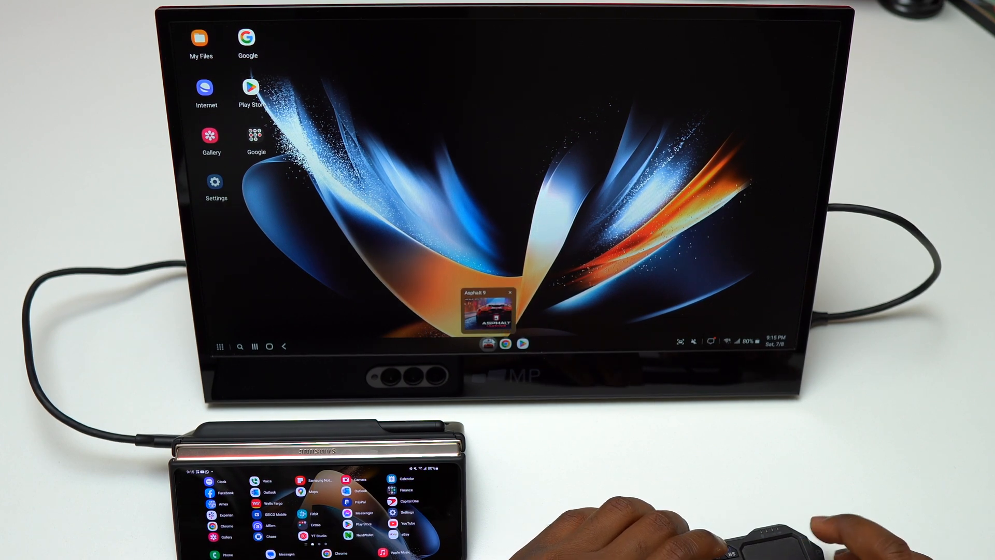
Restore Asphalt 9 from the DeX taskbar so its keyboard controls guide shows
click(489, 311)
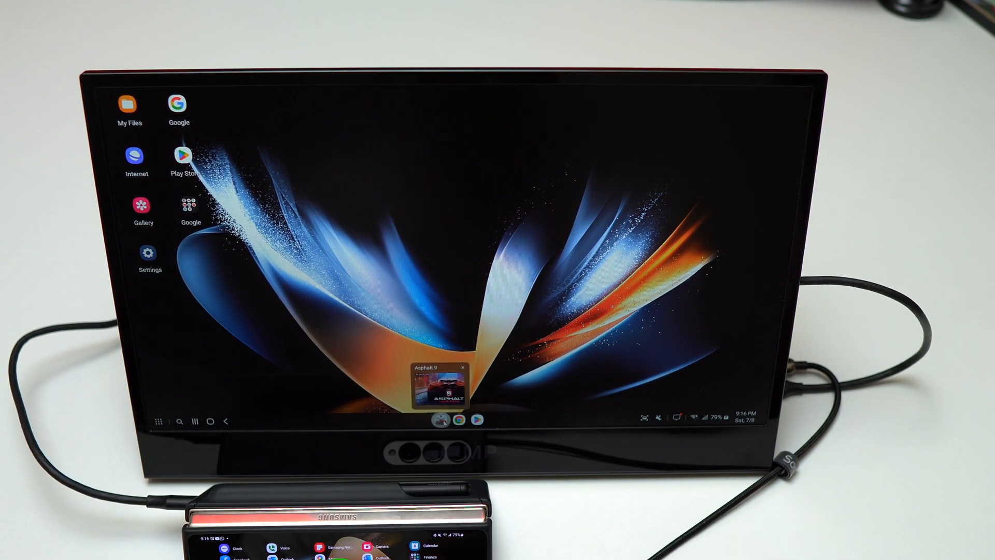
click(441, 384)
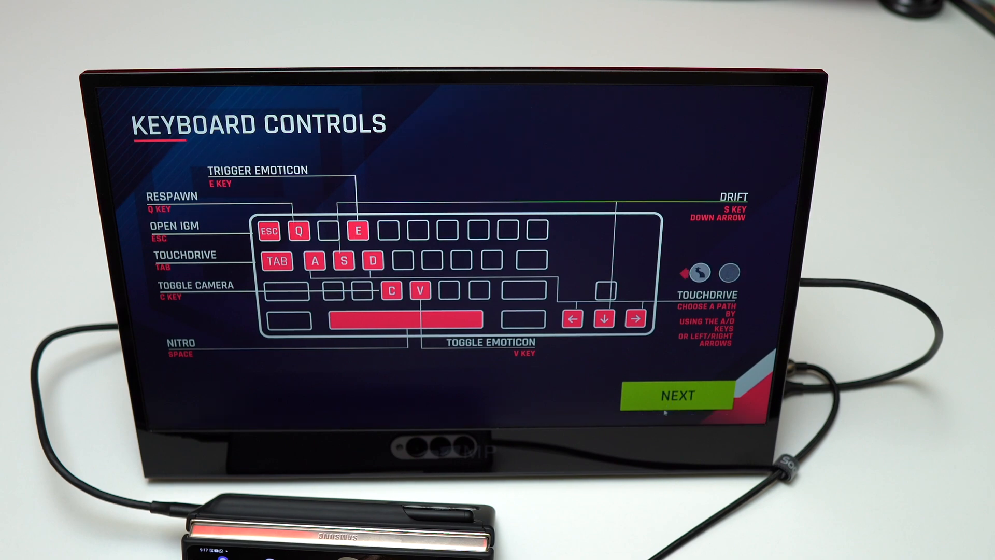
Dismiss the Asphalt 9 keyboard controls guide and start Google's speed test in Chrome
click(676, 395)
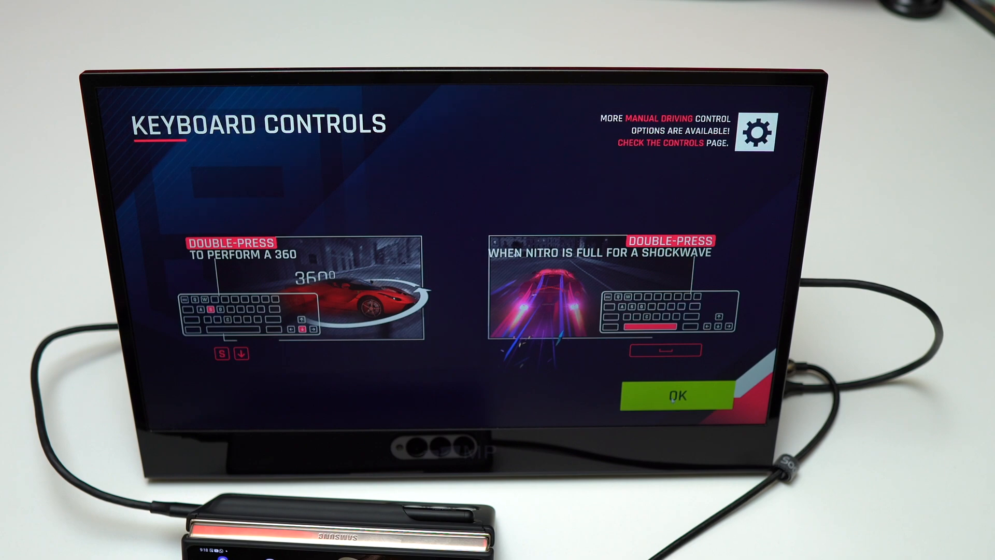
click(675, 396)
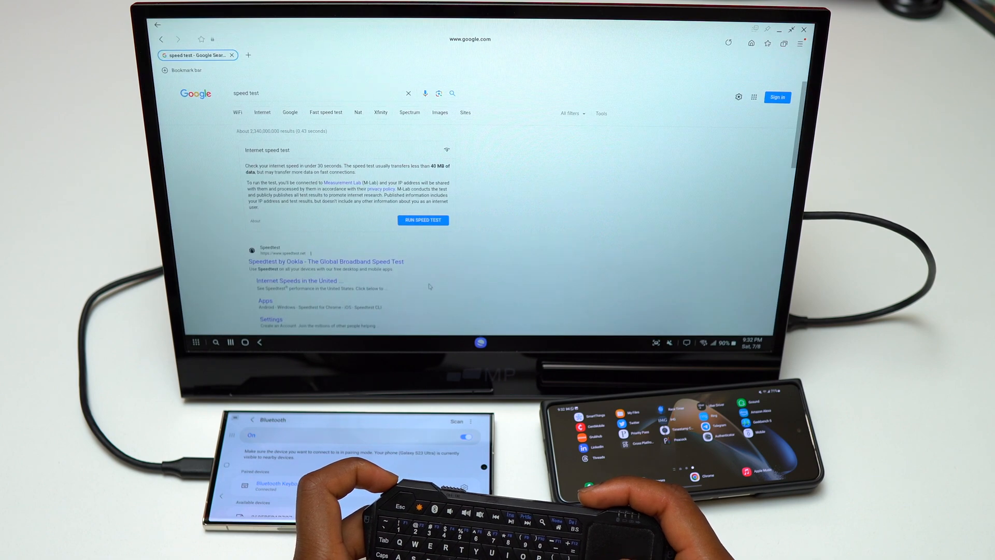
click(423, 220)
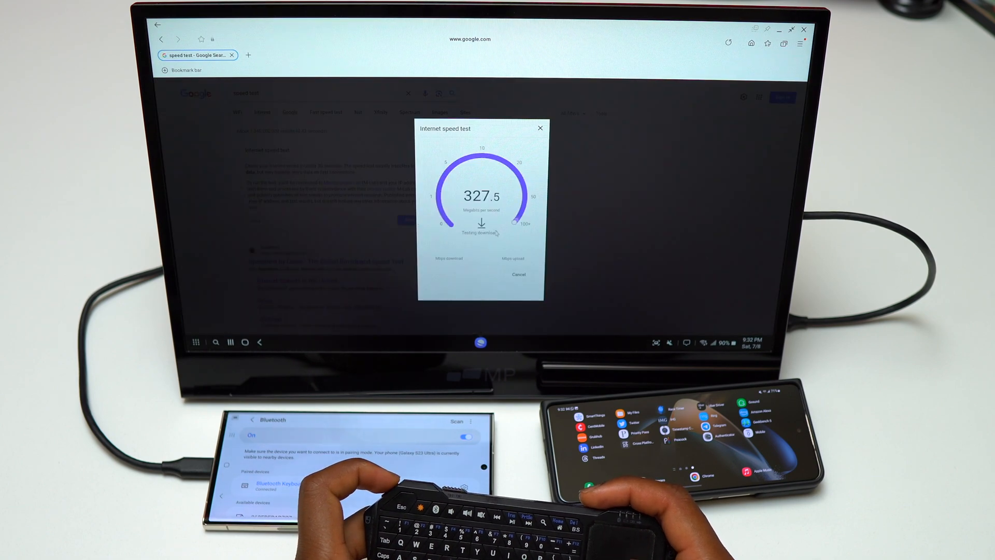